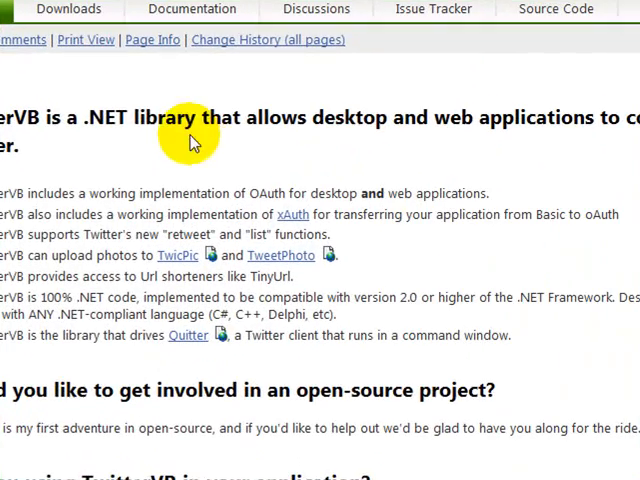
# - Expand the TWvb project's References node to show the TwitterVB library reference
pyautogui.moveTo(143, 117); pyautogui.dragTo(248, 117)
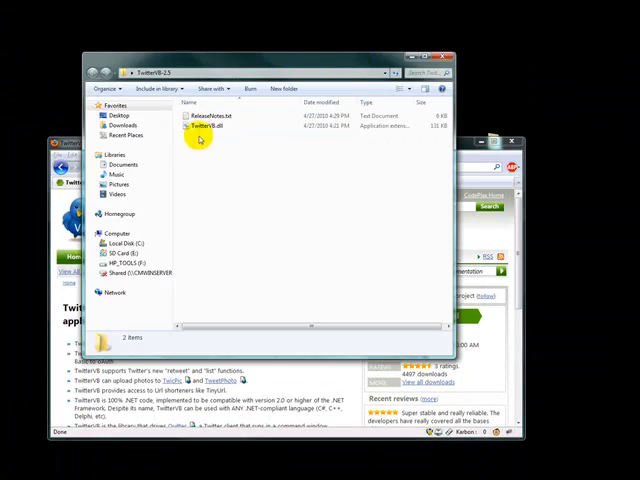
pyautogui.click(205, 126)
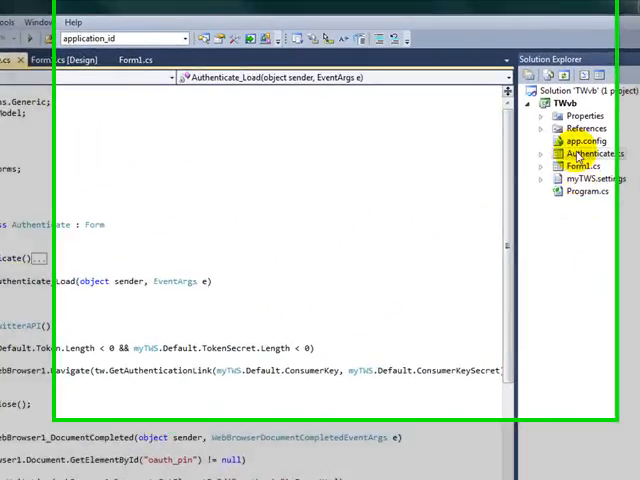
pyautogui.click(559, 148)
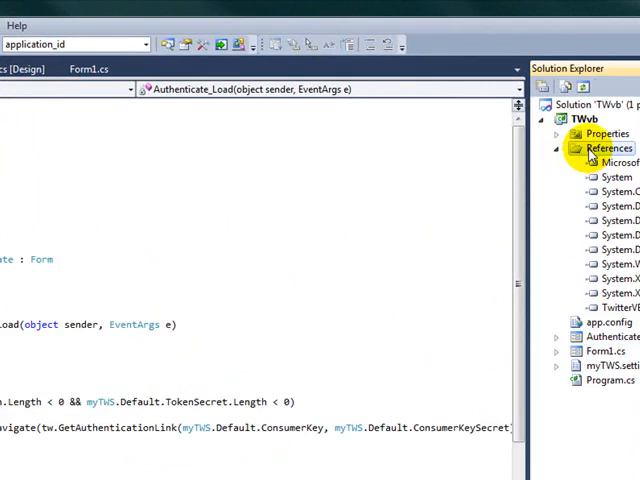
pyautogui.rightClick(608, 148)
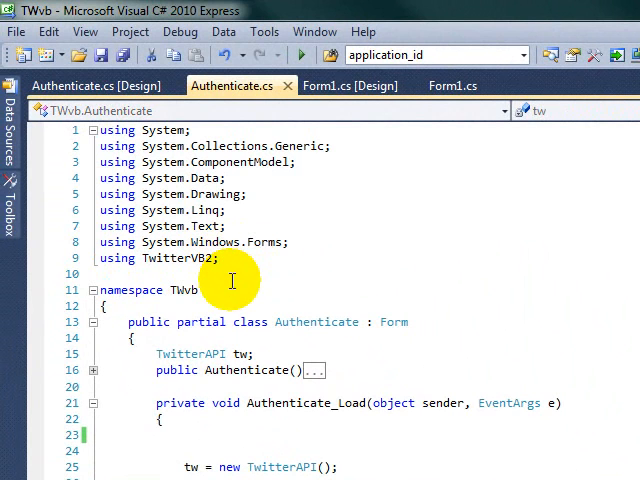
pyautogui.moveTo(200, 258)
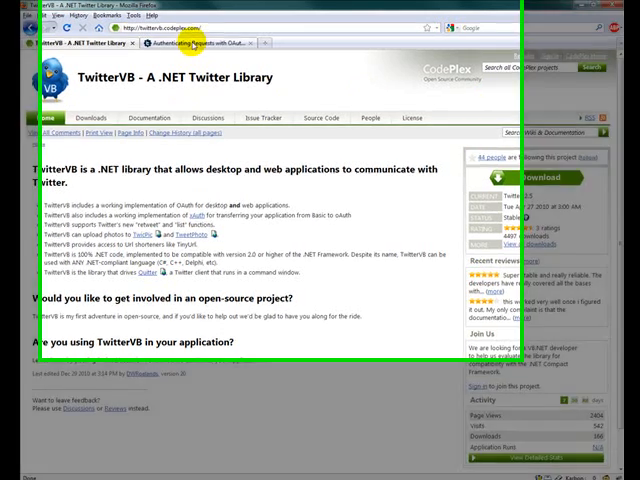
pyautogui.click(200, 57)
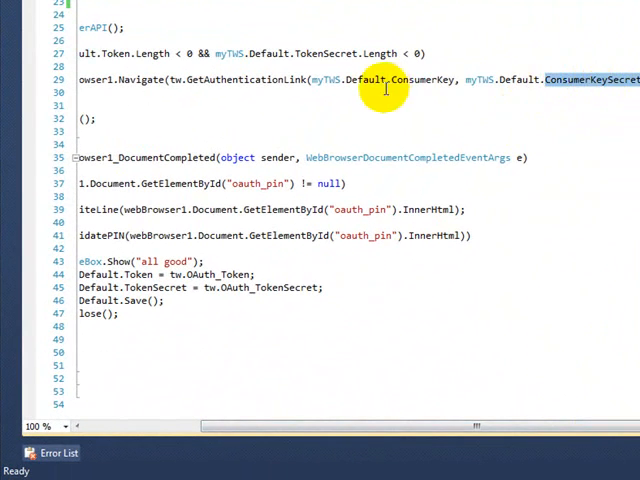
pyautogui.moveTo(450, 395)
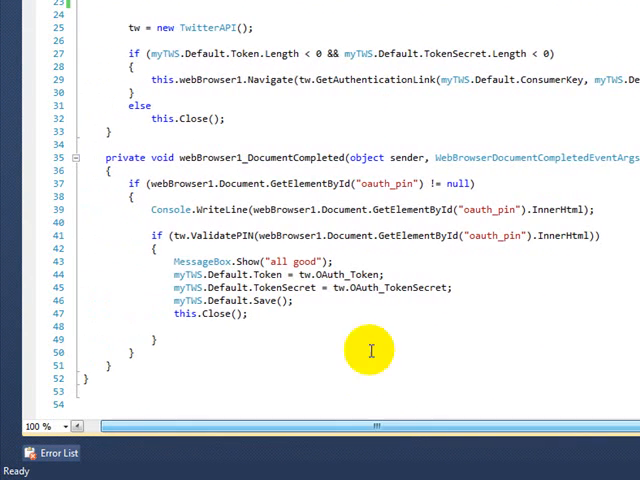
pyautogui.moveTo(378, 79)
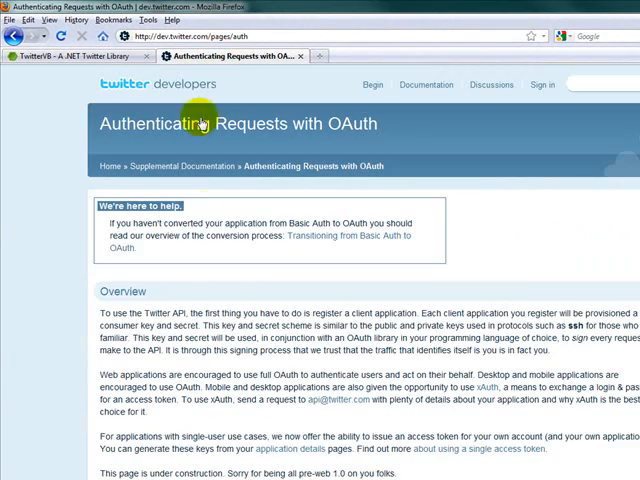
pyautogui.moveTo(65, 243)
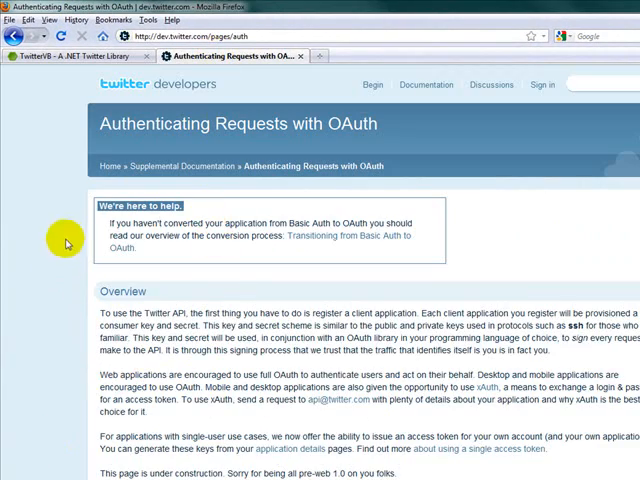
pyautogui.moveTo(166, 45)
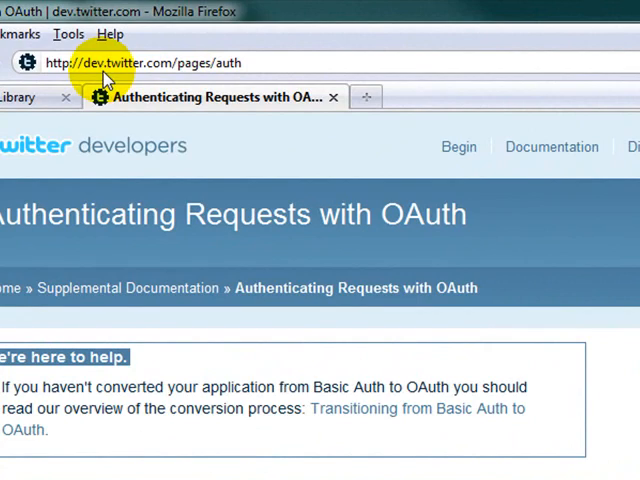
pyautogui.scroll(-3)
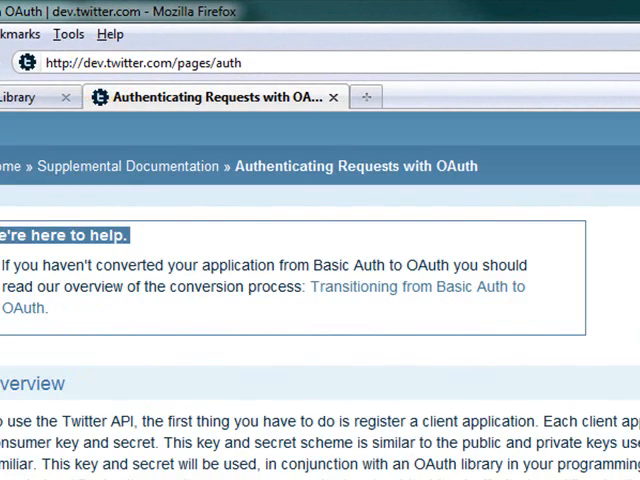
pyautogui.scroll(-3)
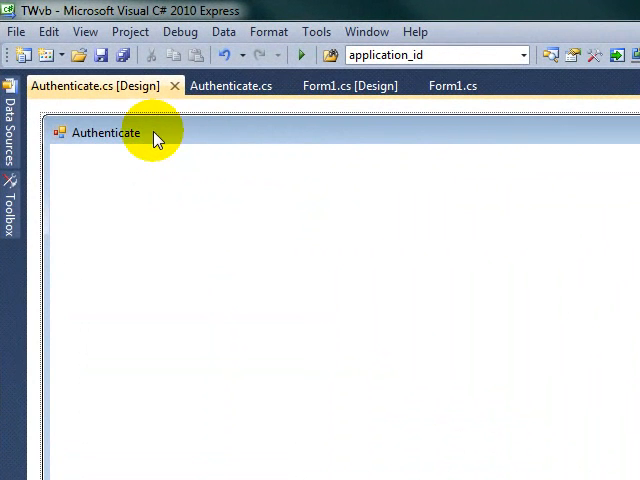
pyautogui.moveTo(120, 142)
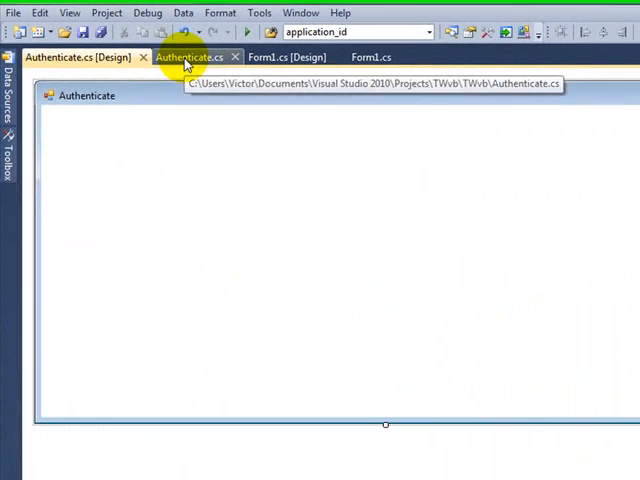
# - Scroll Authenticate.cs, selecting the handler name and the GetAuthenticationLink call
pyautogui.click(178, 48)
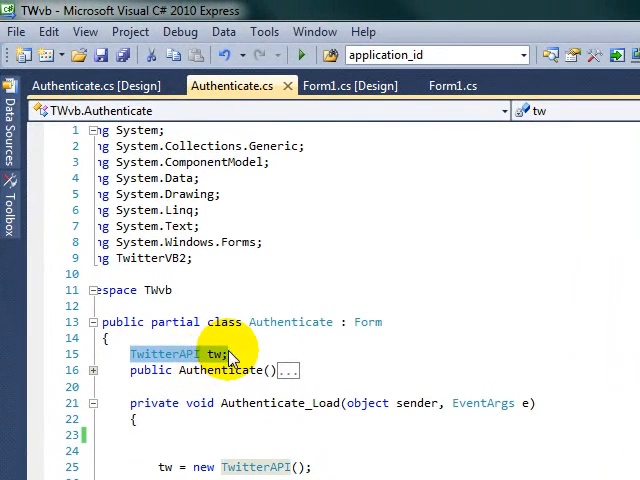
pyautogui.scroll(-3)
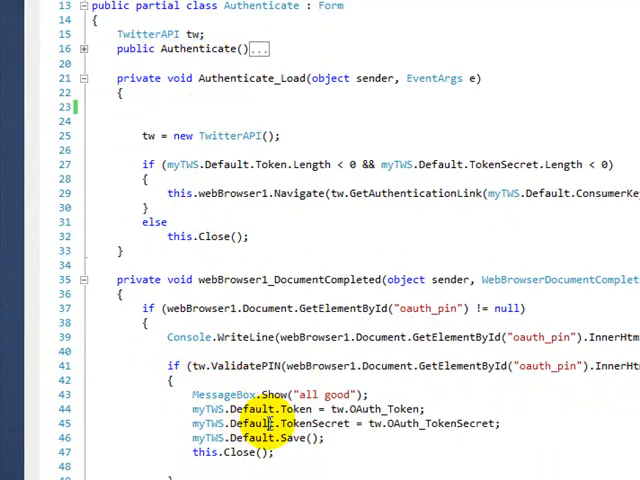
pyautogui.scroll(-3)
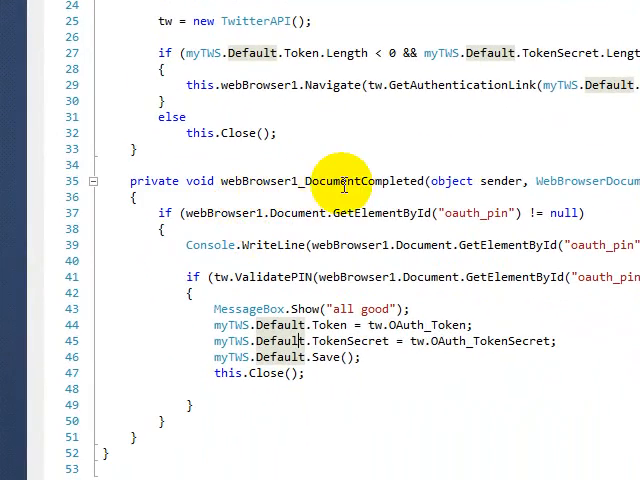
pyautogui.doubleClick(360, 181)
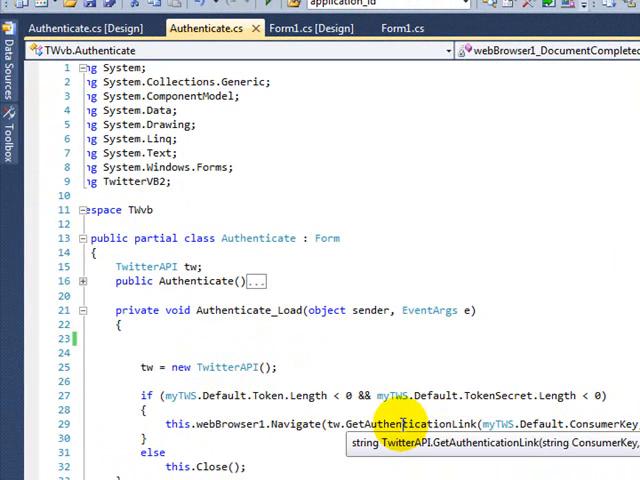
pyautogui.moveTo(447, 424)
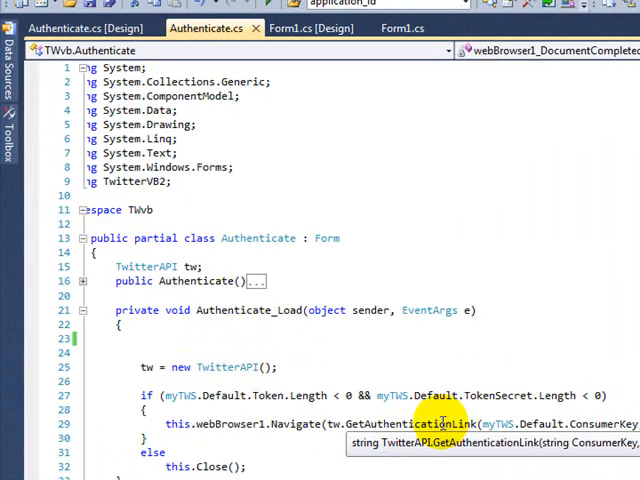
pyautogui.scroll(-3)
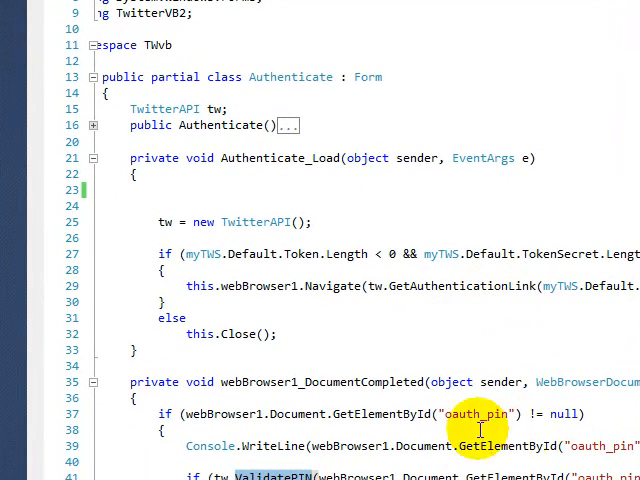
pyautogui.doubleClick(475, 414)
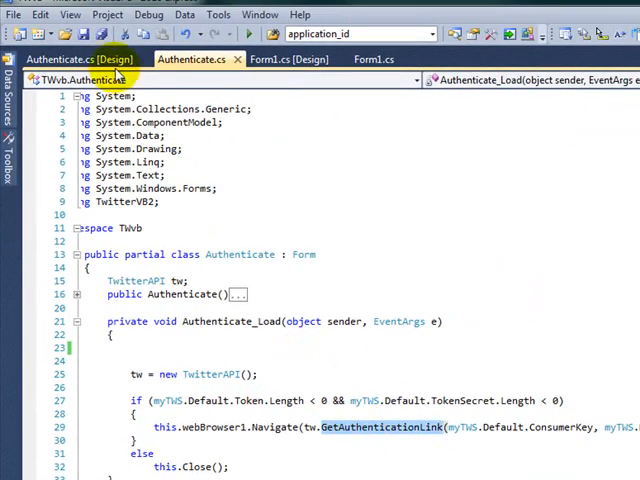
# - Switch to the Authenticate.cs [Design] view and select the Authenticate form
pyautogui.click(75, 59)
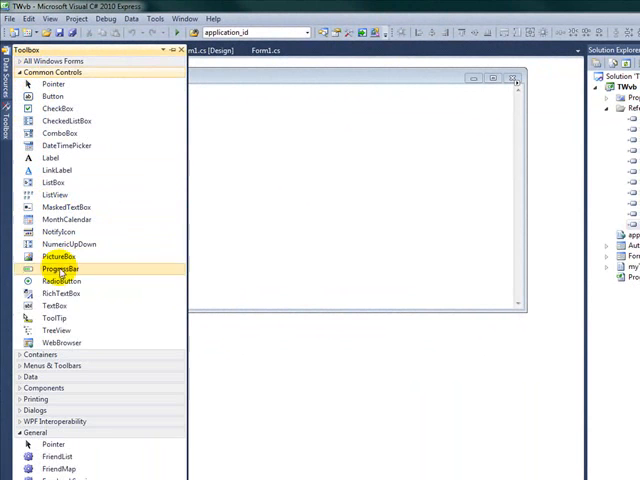
pyautogui.moveTo(62, 343)
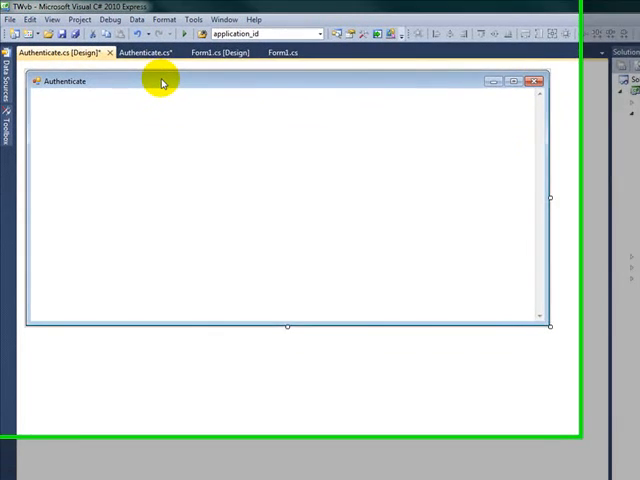
pyautogui.click(160, 58)
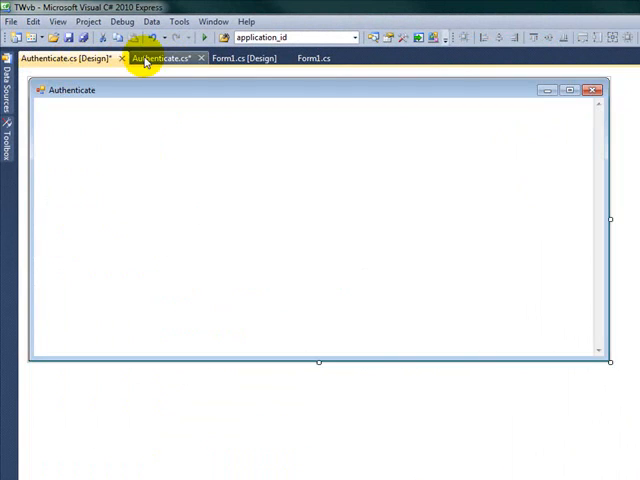
pyautogui.click(160, 57)
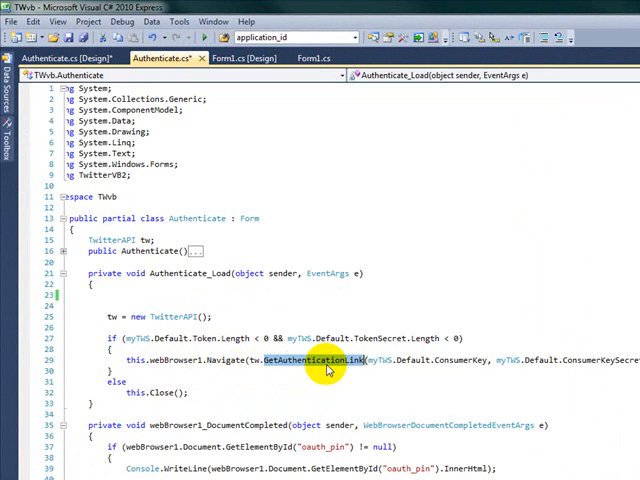
pyautogui.scroll(-3)
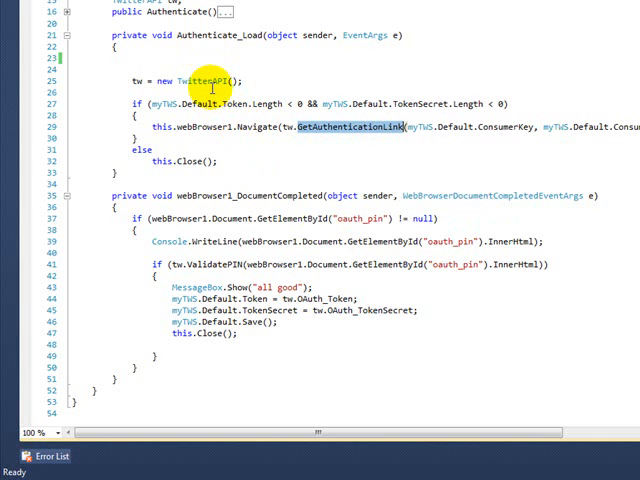
pyautogui.moveTo(360, 135)
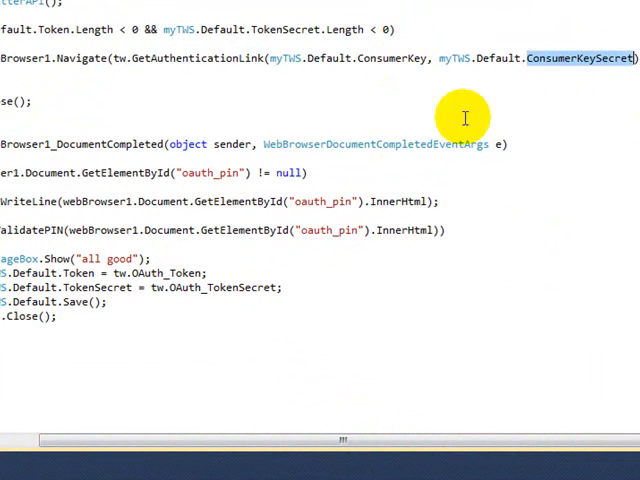
pyautogui.moveTo(230, 215)
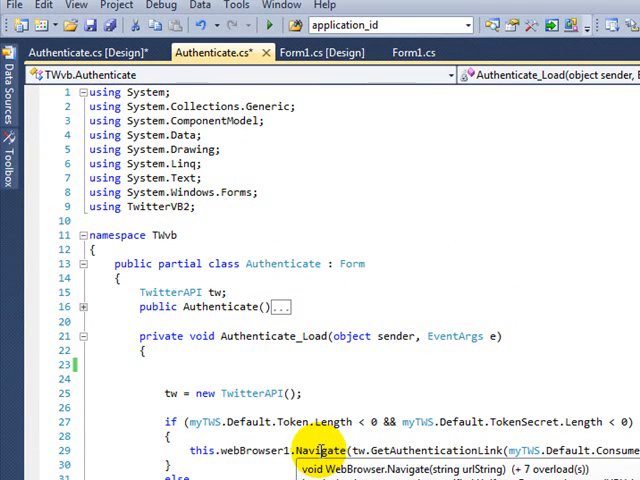
pyautogui.click(90, 52)
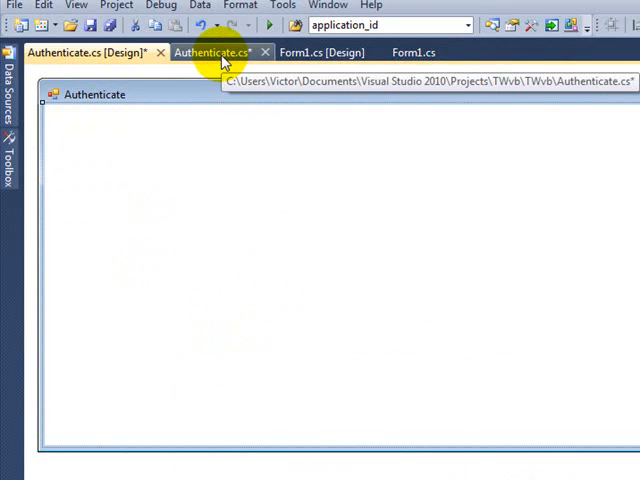
pyautogui.click(213, 52)
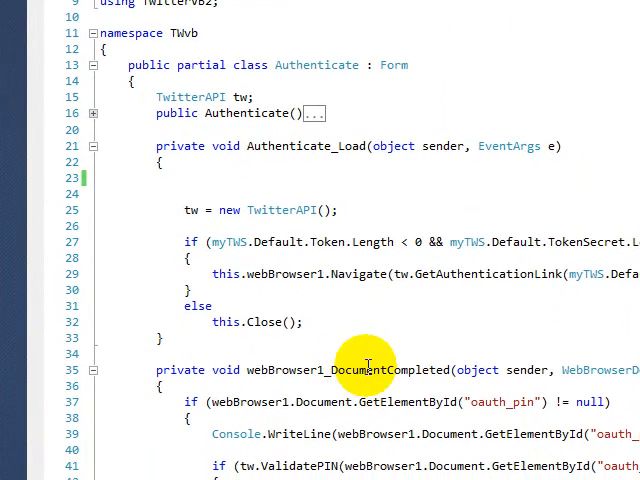
pyautogui.doubleClick(385, 370)
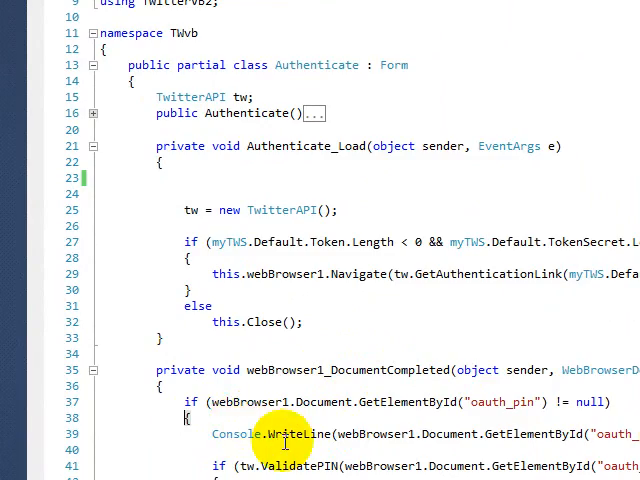
pyautogui.scroll(-3)
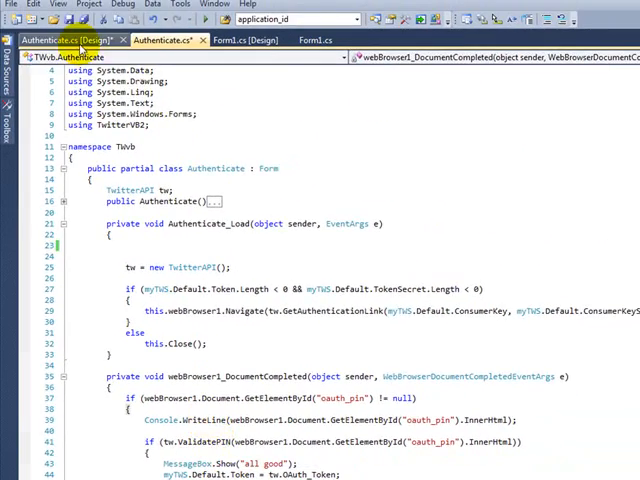
pyautogui.click(60, 40)
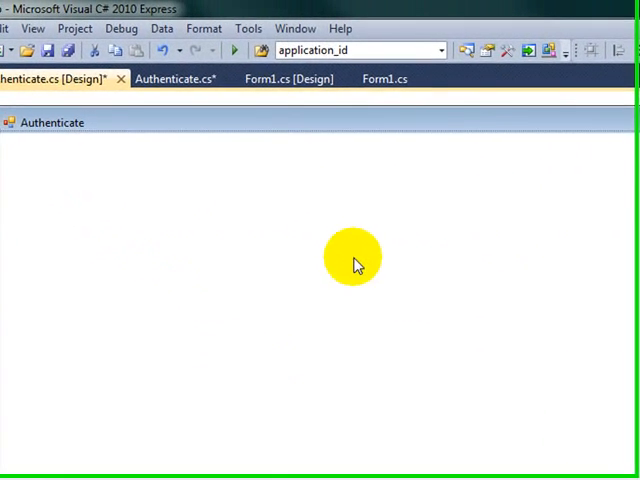
pyautogui.moveTo(567, 267)
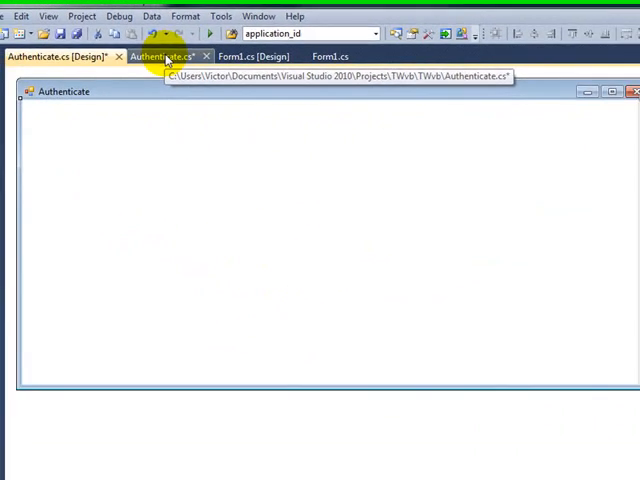
pyautogui.click(160, 56)
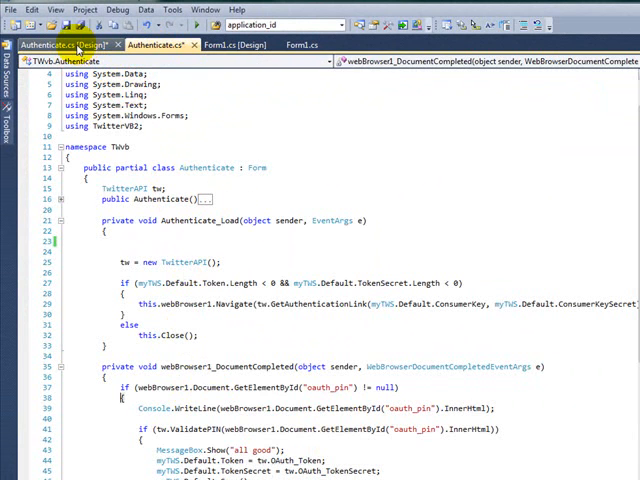
pyautogui.click(60, 44)
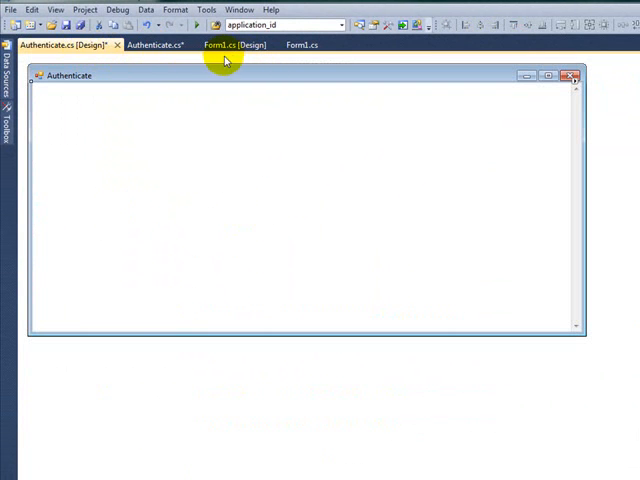
pyautogui.click(153, 44)
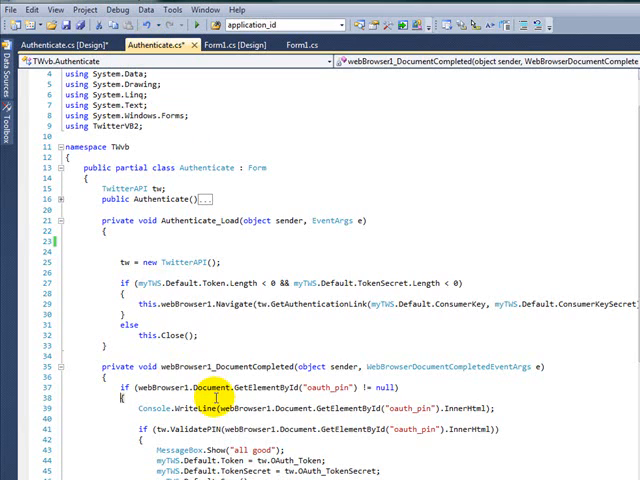
pyautogui.scroll(-3)
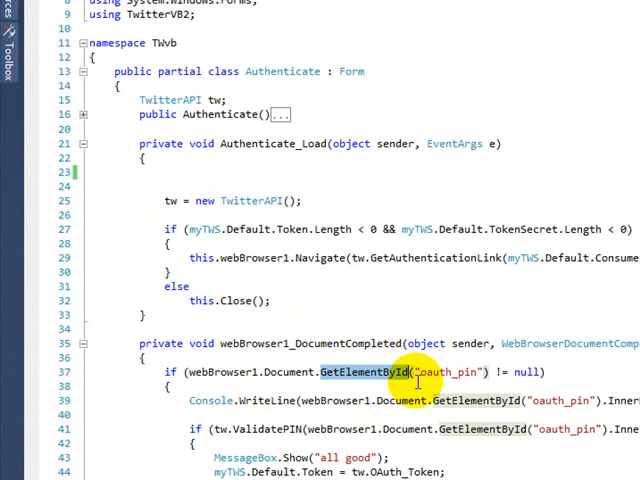
pyautogui.doubleClick(449, 372)
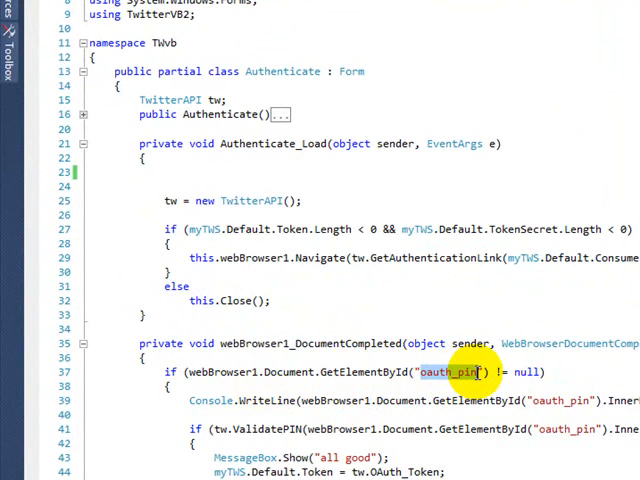
pyautogui.moveTo(340, 372)
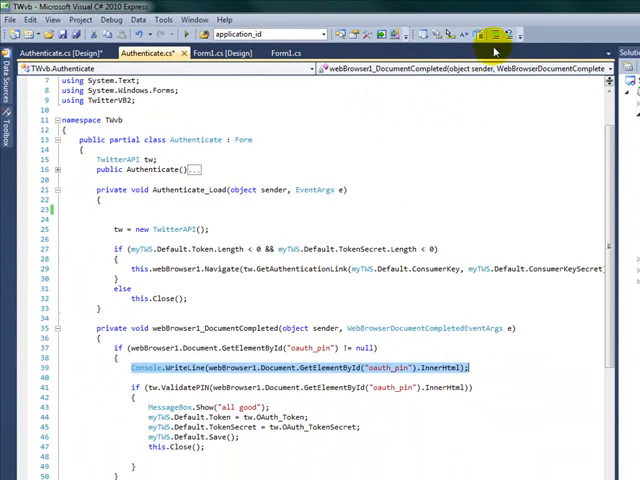
# - Prefix the Console.WriteLine printing oauth_pin contents with // and scroll down
pyautogui.write('//')
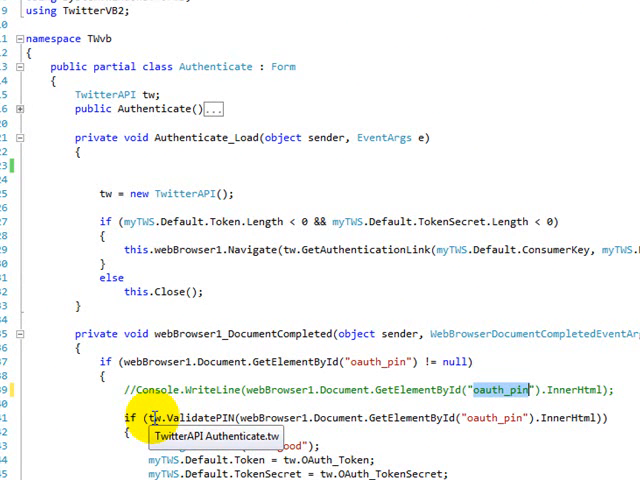
pyautogui.scroll(-3)
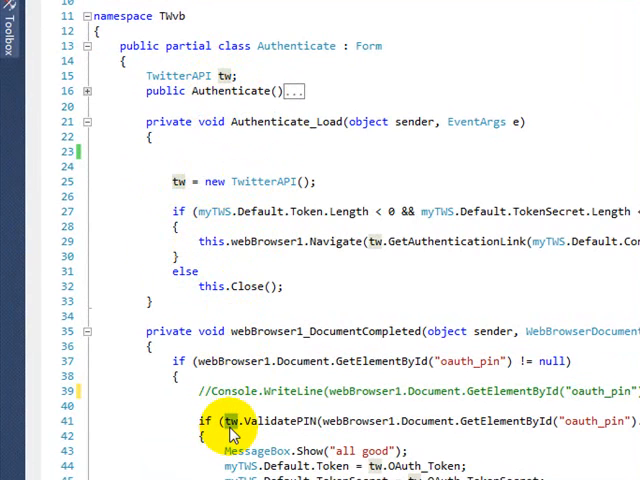
pyautogui.moveTo(250, 421)
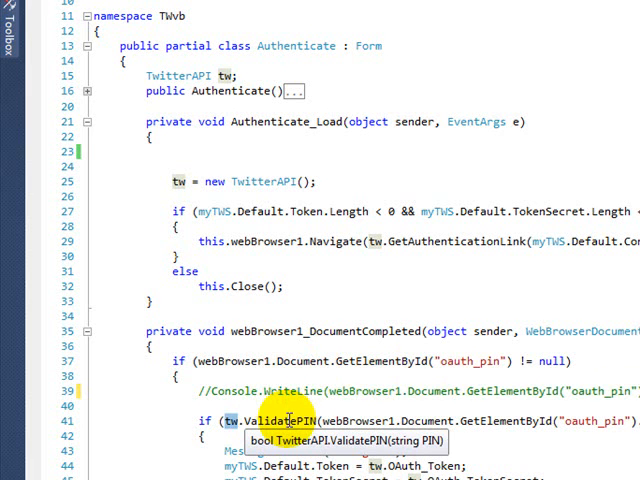
pyautogui.moveTo(425, 367)
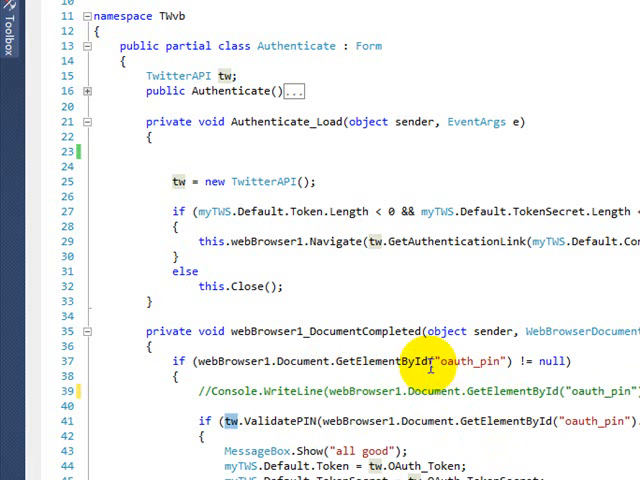
pyautogui.moveTo(505, 361)
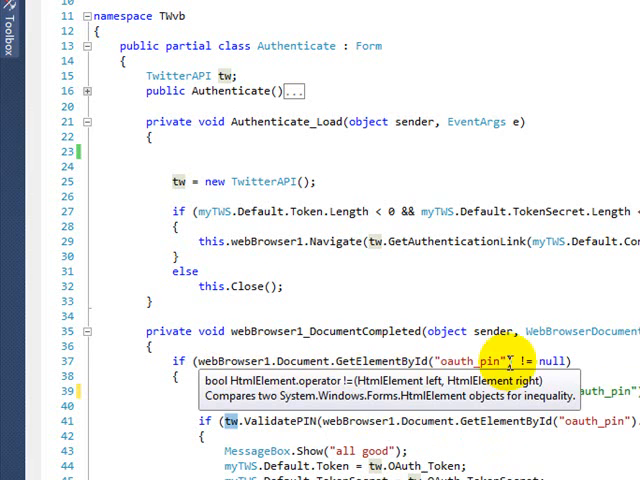
pyautogui.moveTo(220, 362)
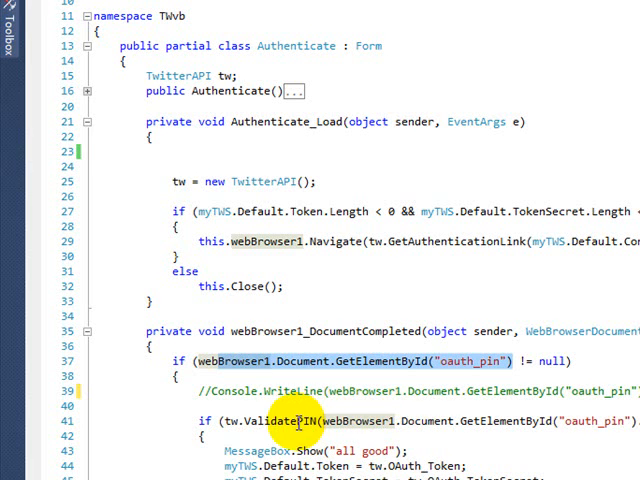
pyautogui.moveTo(283, 421)
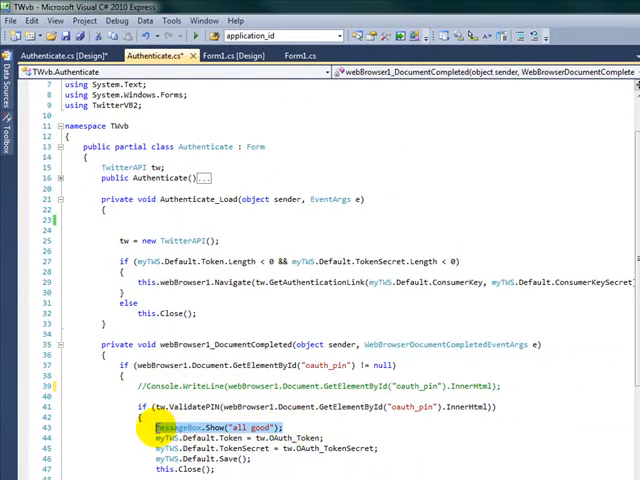
# - Prefix MessageBox.Show("all good") with // in the PIN-validation block
pyautogui.write('//')
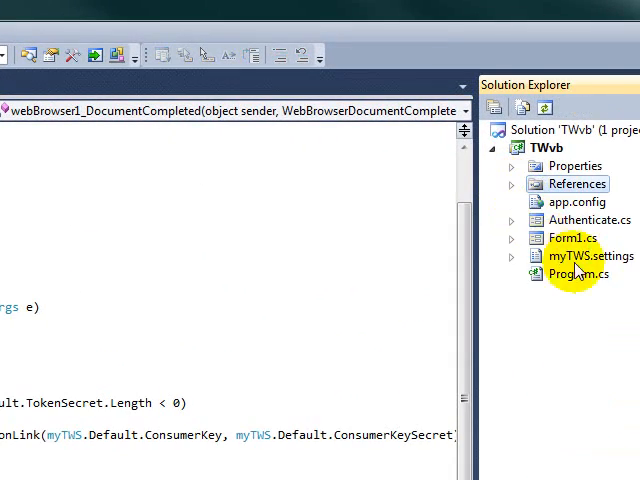
pyautogui.click(589, 256)
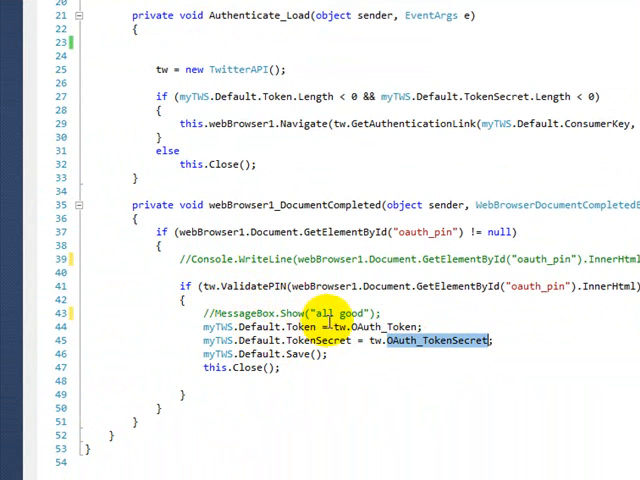
pyautogui.moveTo(360, 326)
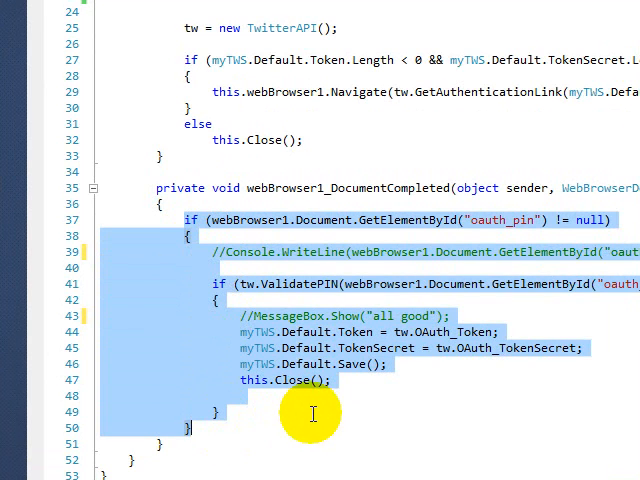
# - Open the Form1.cs [Design] view and select the Main form's Update text box
pyautogui.click(312, 412)
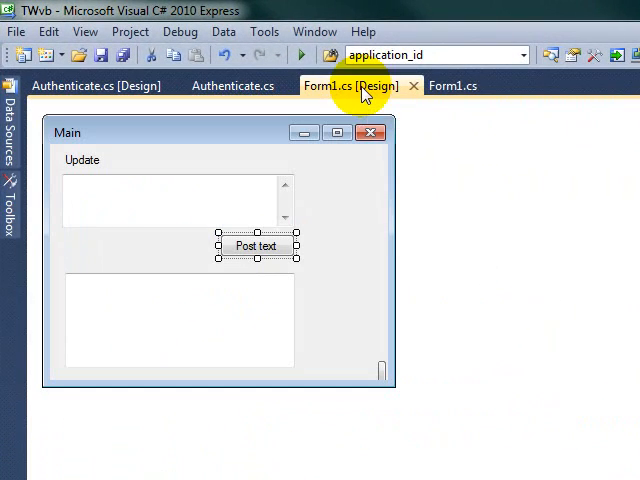
pyautogui.click(232, 86)
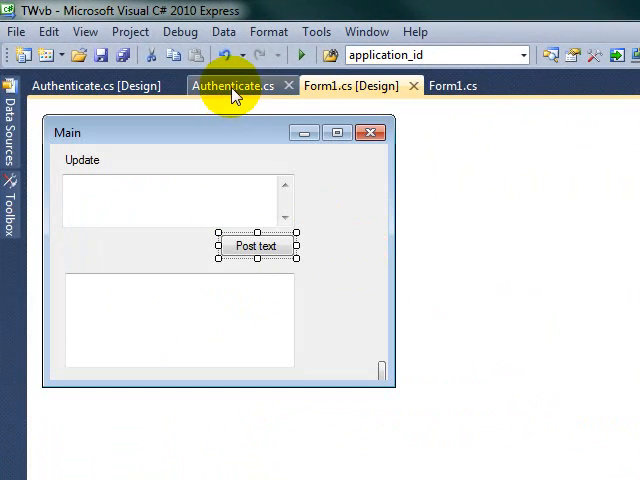
pyautogui.moveTo(235, 86)
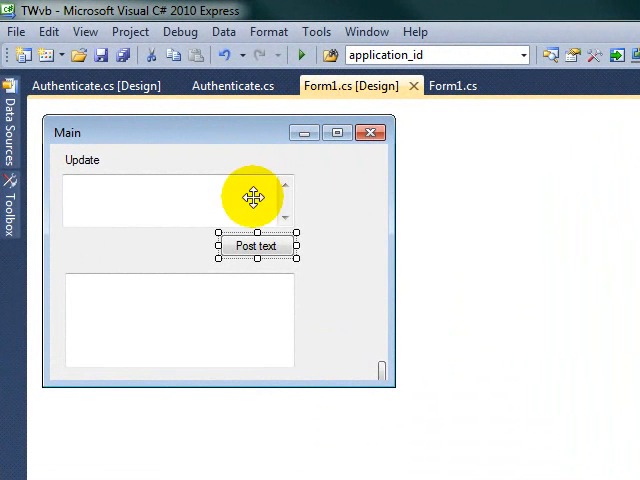
pyautogui.moveTo(124, 178)
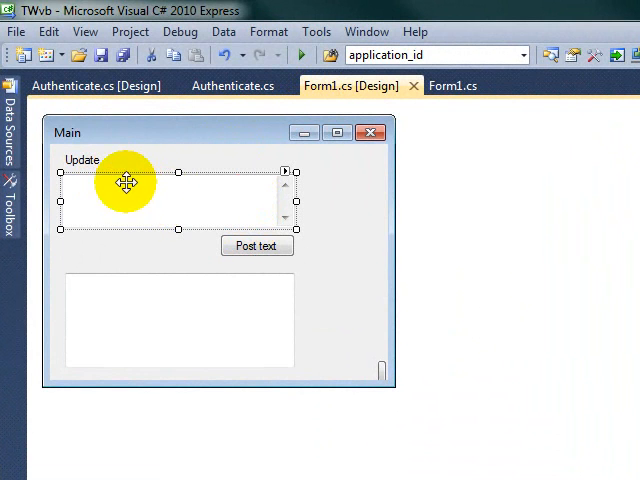
pyautogui.moveTo(127, 198)
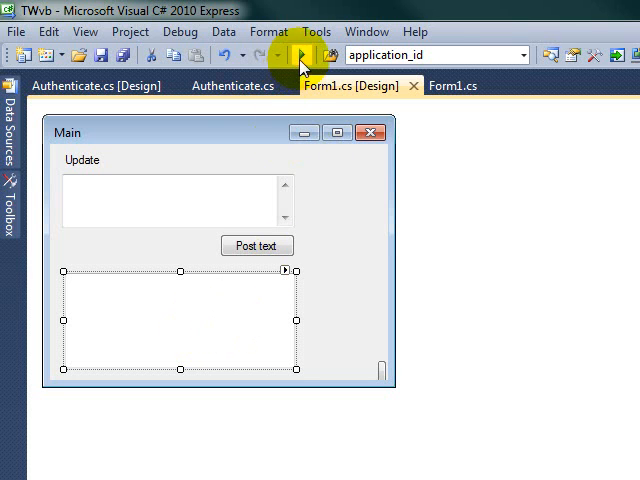
# - View the Authenticate form's design, then scroll through its code
pyautogui.click(229, 85)
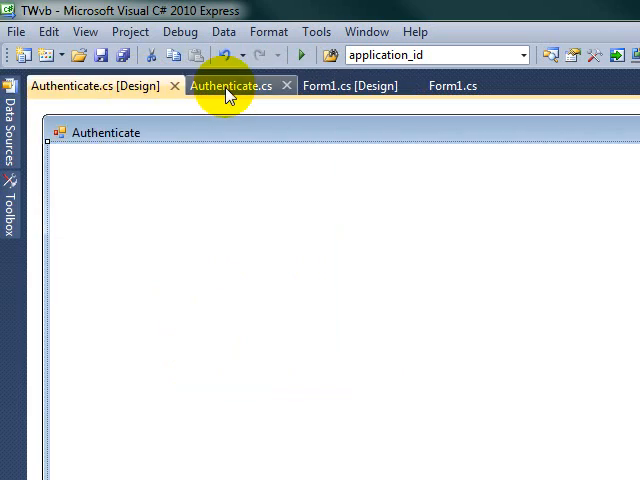
pyautogui.click(350, 86)
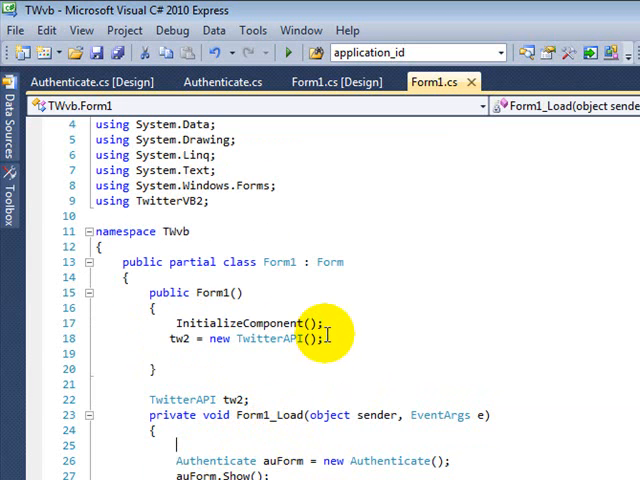
pyautogui.scroll(-3)
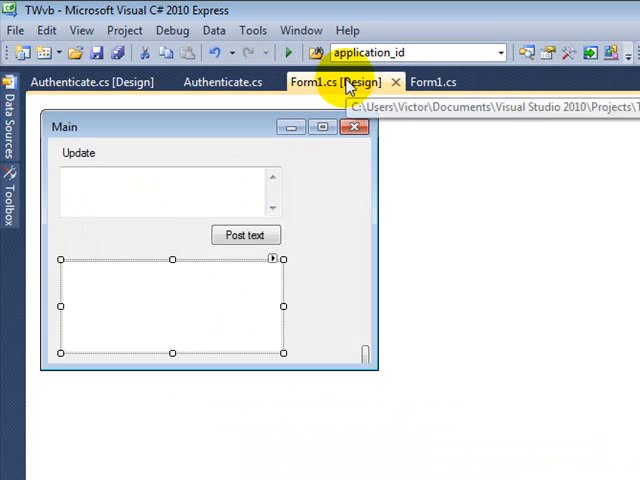
# - Select the auForm.Show(); line in Form1.cs, then return to Authenticate.cs
pyautogui.click(90, 81)
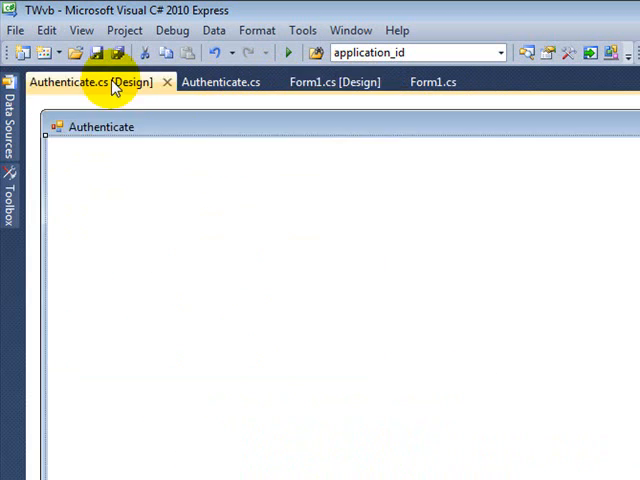
pyautogui.click(333, 81)
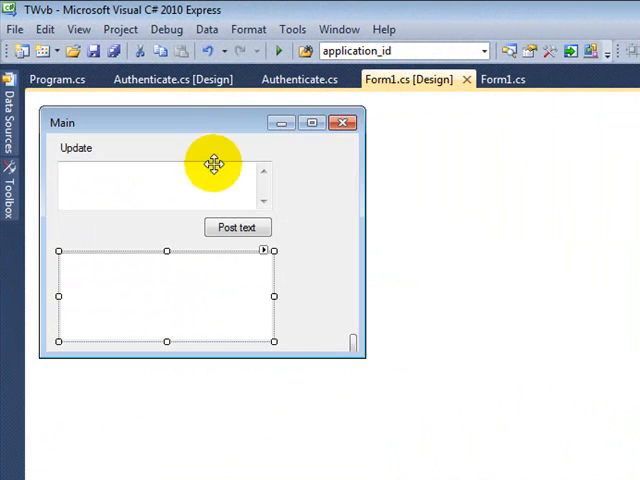
pyautogui.click(504, 79)
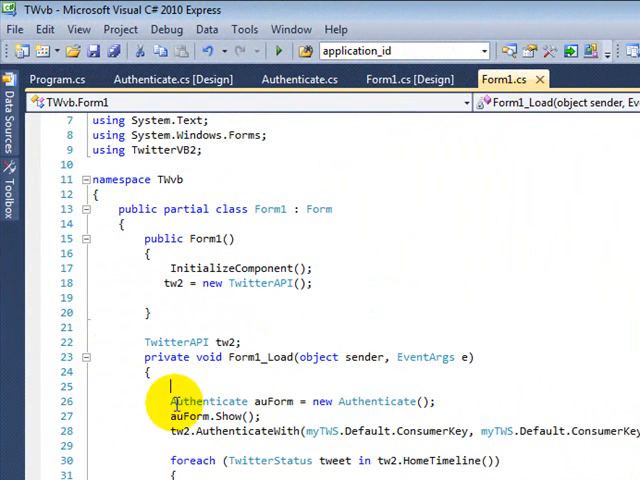
pyautogui.tripleClick(300, 401)
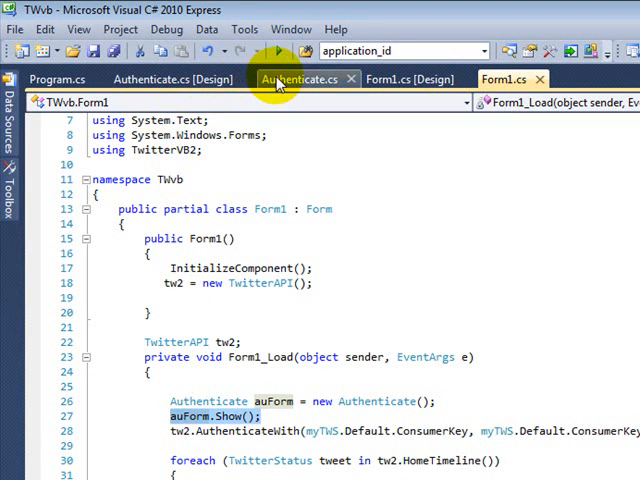
pyautogui.click(300, 78)
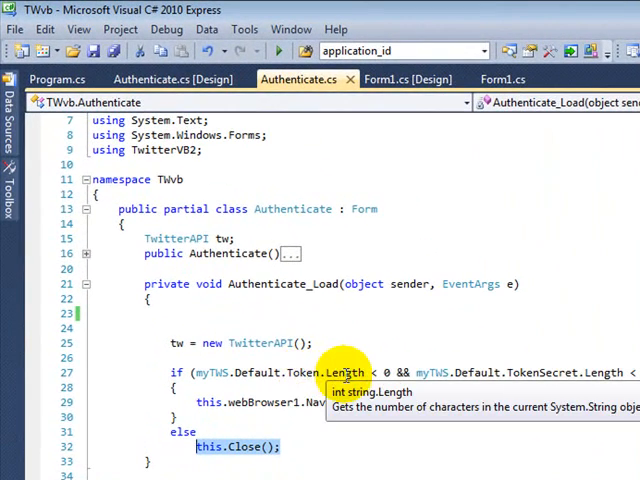
pyautogui.moveTo(565, 372)
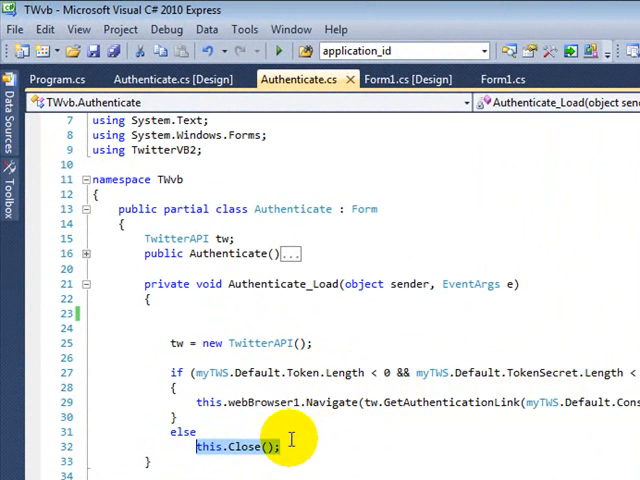
# - Switch to Form1.cs [Design], then to Authenticate.cs [Design]
pyautogui.click(160, 79)
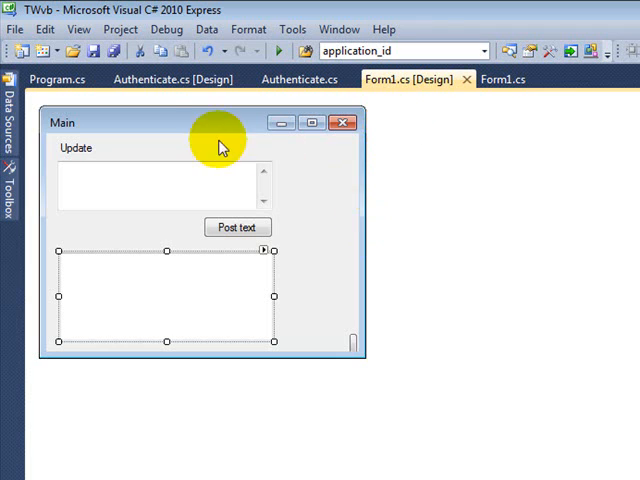
pyautogui.click(170, 79)
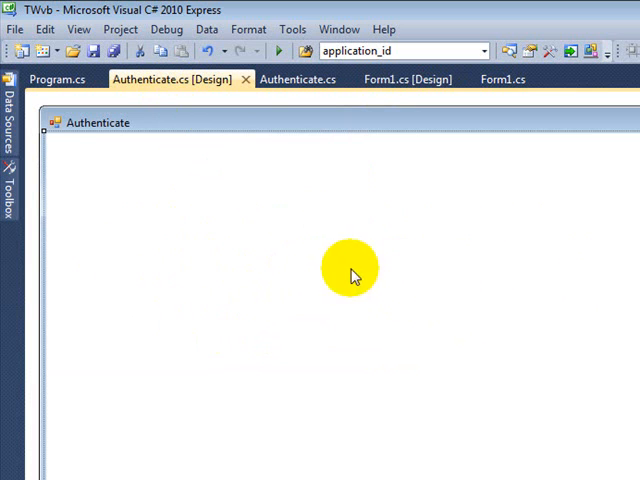
pyautogui.moveTo(244, 79)
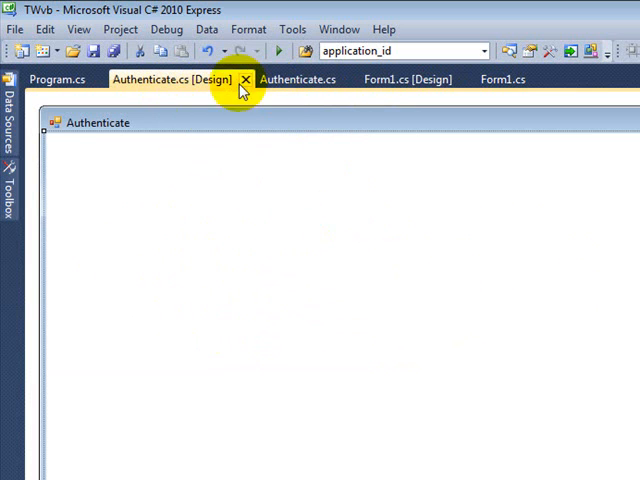
pyautogui.click(242, 79)
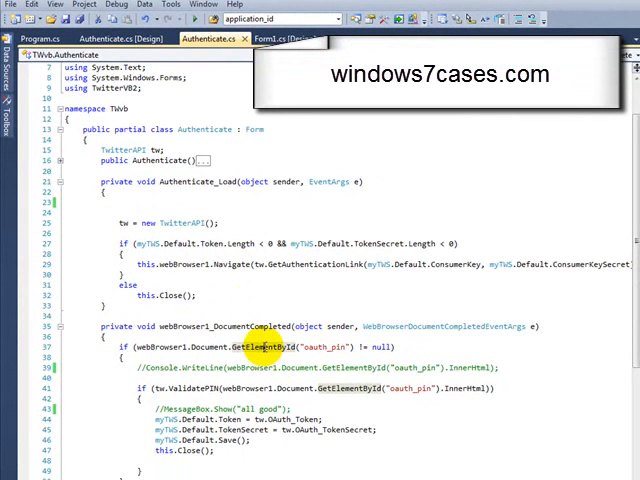
pyautogui.moveTo(315, 347)
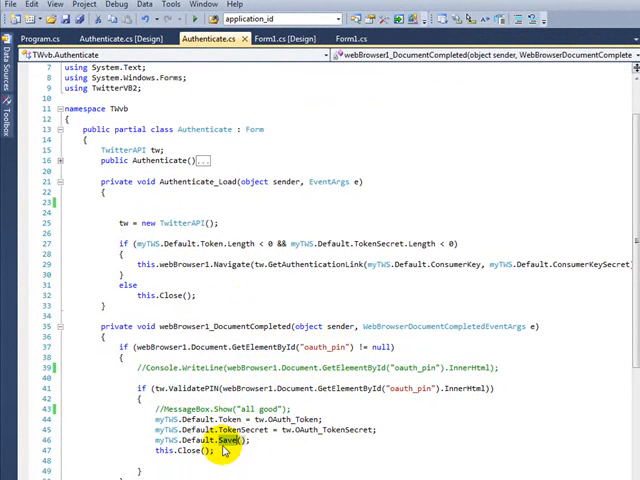
pyautogui.click(100, 38)
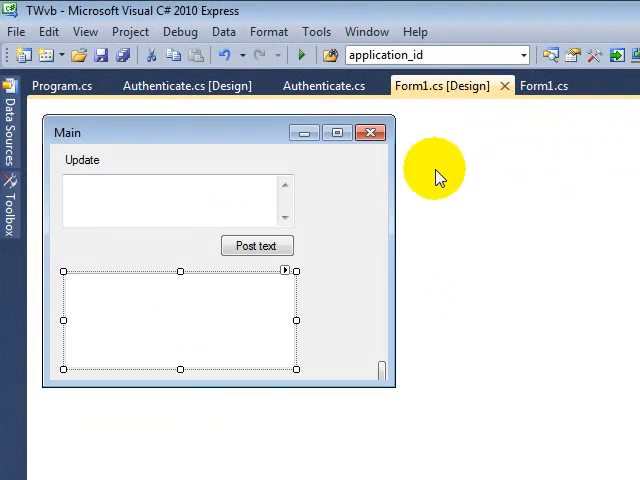
pyautogui.click(295, 75)
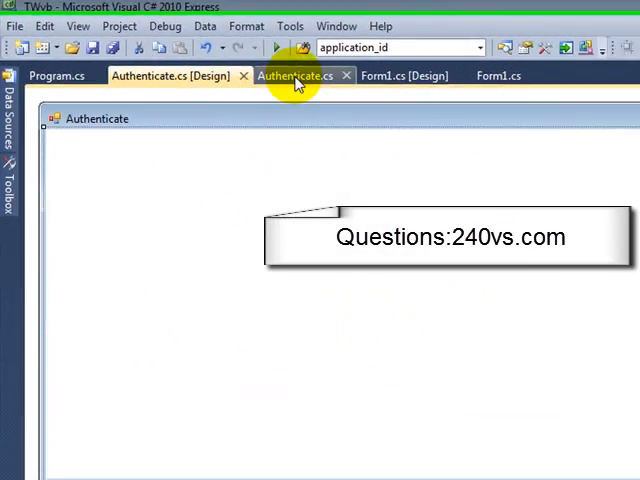
# - Review Form1_Load and btnPost_Click in Form1.cs, then return to the Form1 designer
pyautogui.click(294, 75)
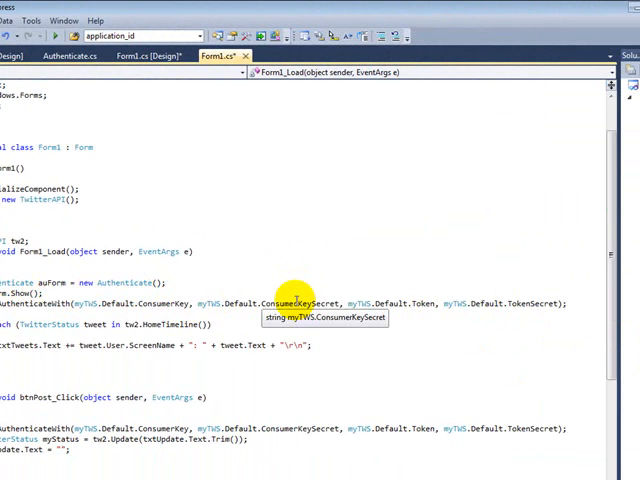
pyautogui.moveTo(422, 303)
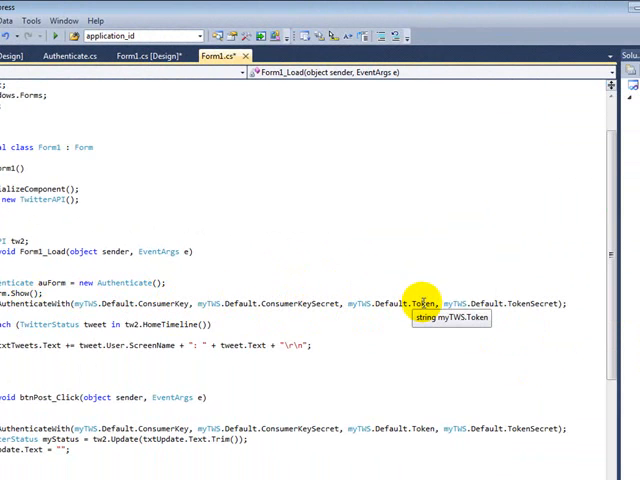
pyautogui.moveTo(520, 303)
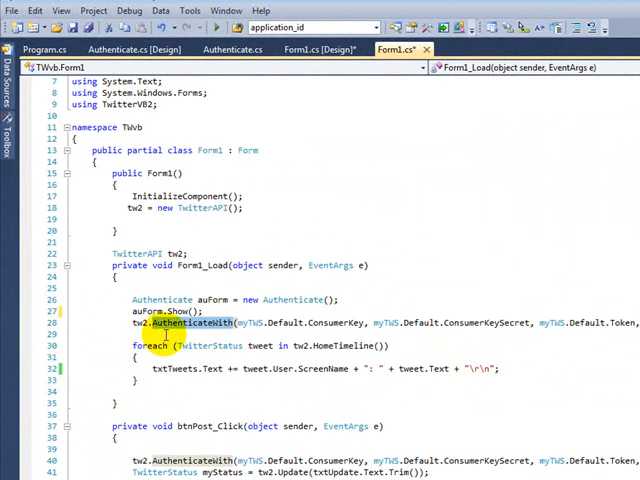
pyautogui.moveTo(345, 345)
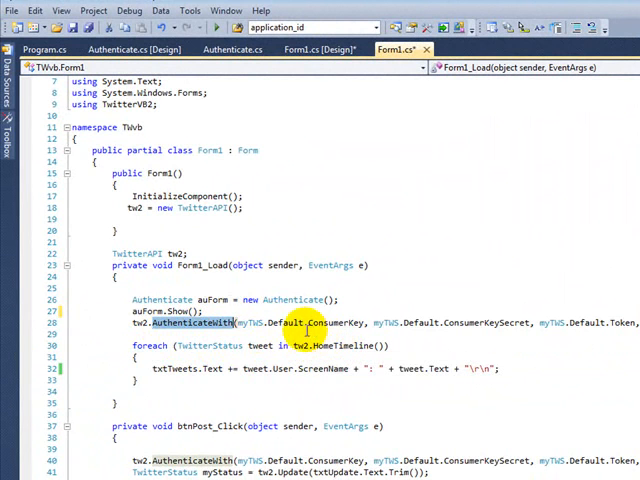
pyautogui.moveTo(138, 323)
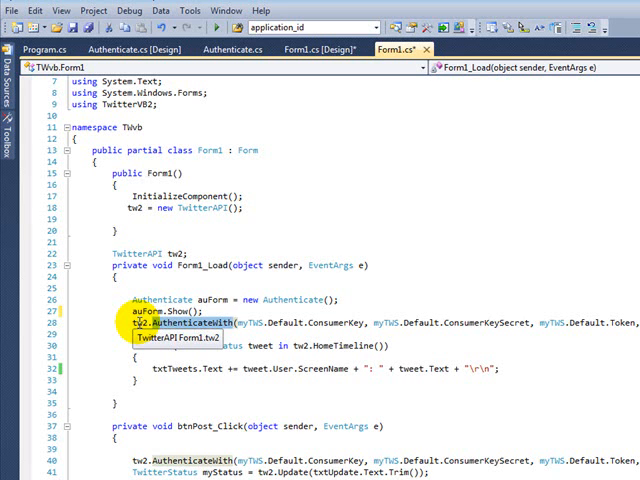
pyautogui.moveTo(325, 345)
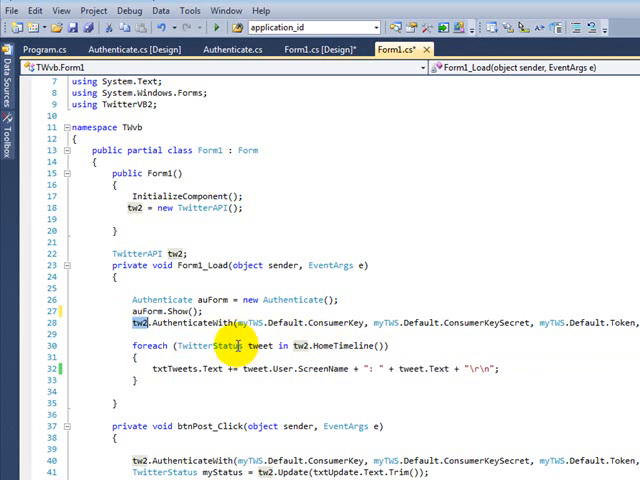
pyautogui.moveTo(300, 393)
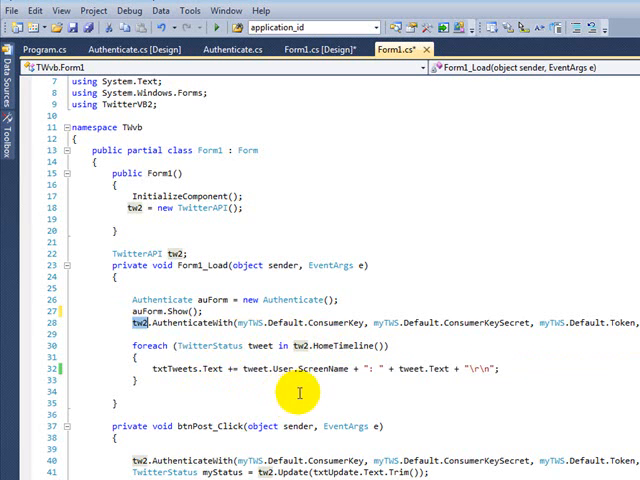
pyautogui.moveTo(415, 368)
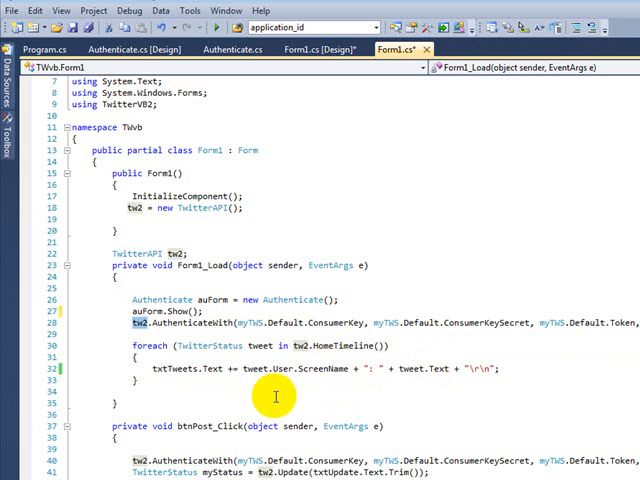
pyautogui.click(320, 48)
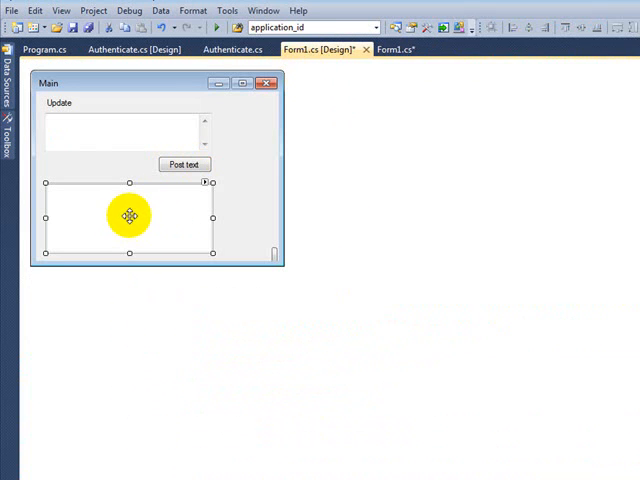
# - Drag in the Form1 window to bring up the btnPost_Click handler code
pyautogui.moveTo(129, 217); pyautogui.dragTo(157, 117)
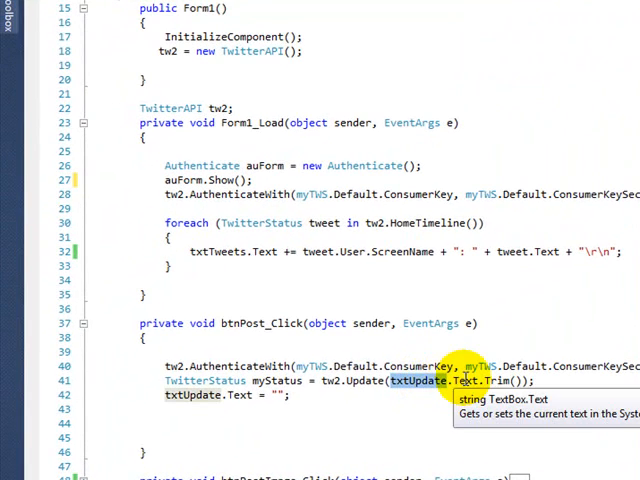
pyautogui.moveTo(360, 381)
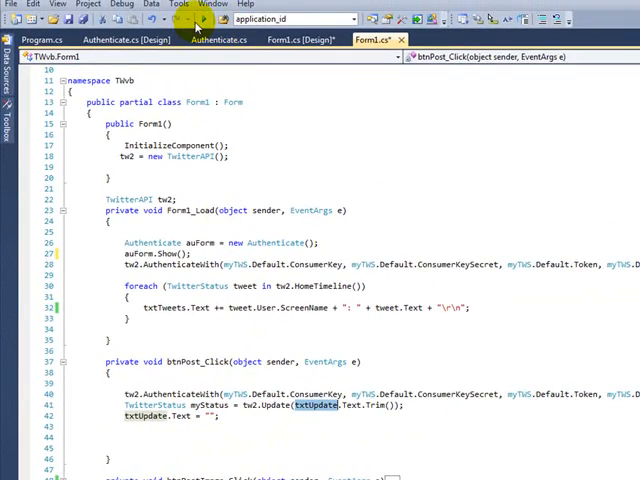
# - Launch the TWvb client and tweet 'get some lunch now' from its Main window
pyautogui.click(207, 18)
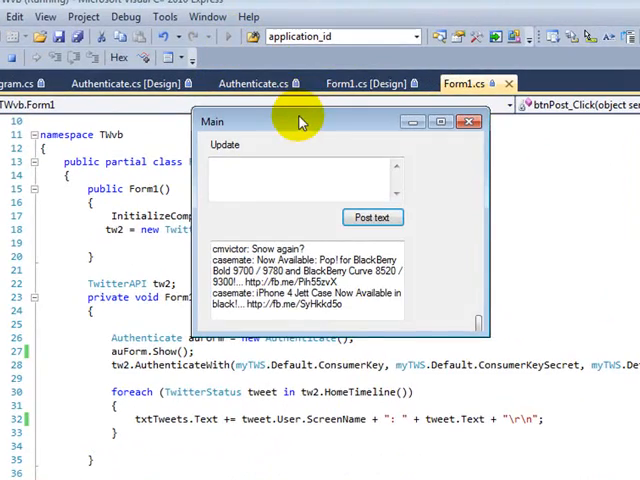
pyautogui.moveTo(303, 121); pyautogui.dragTo(291, 176)
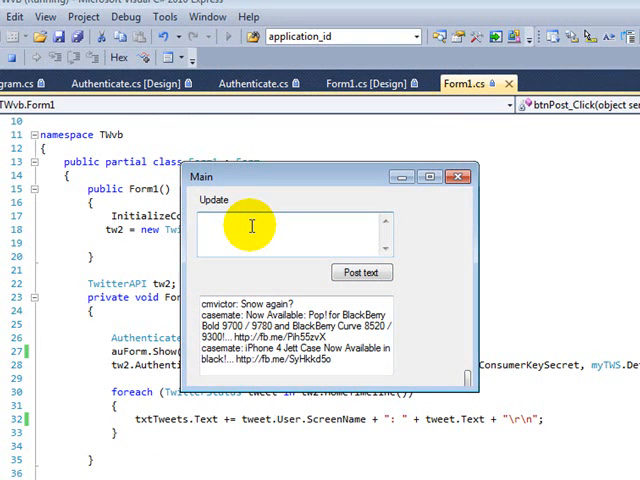
pyautogui.write('get some lunch')
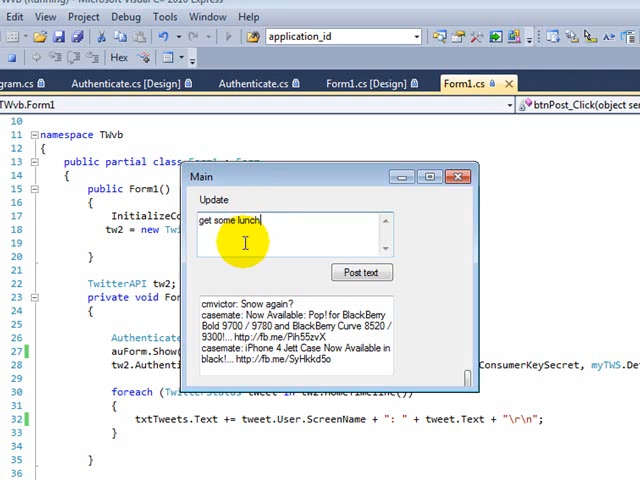
pyautogui.write('now')
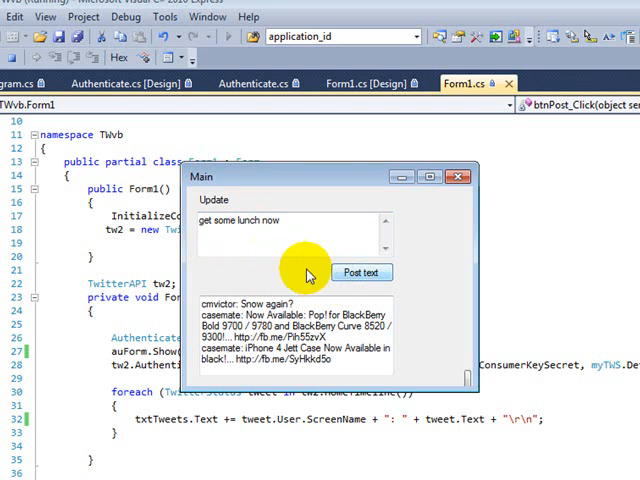
pyautogui.click(362, 272)
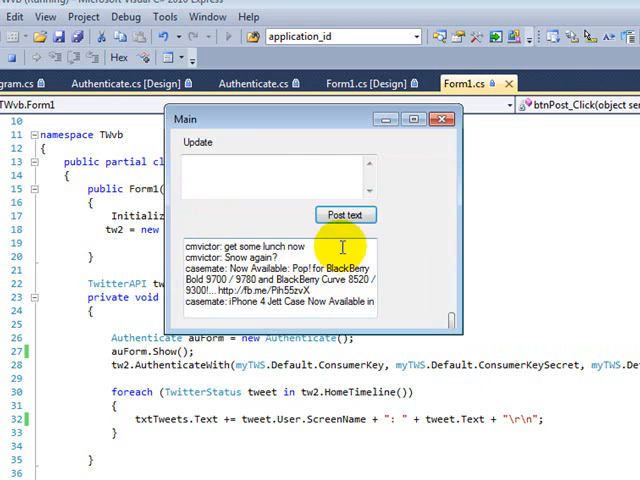
pyautogui.doubleClick(265, 246)
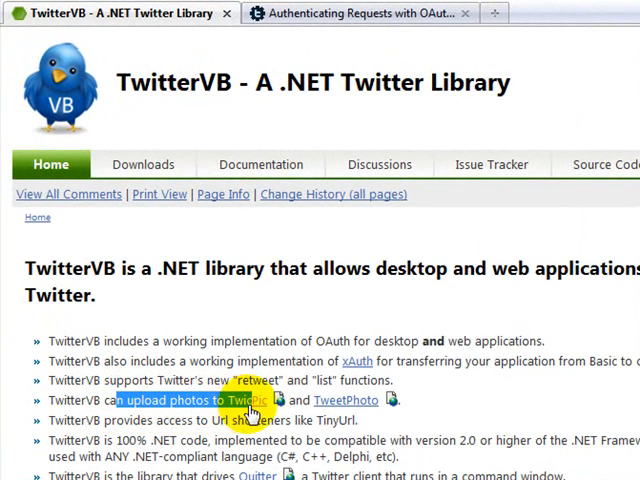
pyautogui.moveTo(315, 408)
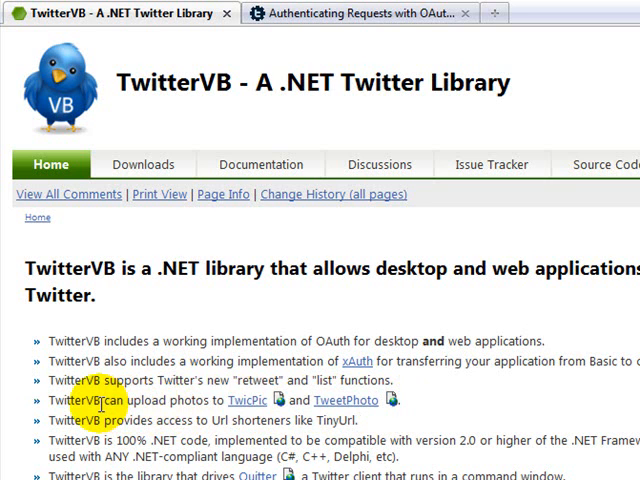
# - Highlight 'can upload photos to' on the TwitterVB CodePlex page in Chrome
pyautogui.moveTo(95, 400); pyautogui.dragTo(225, 400)
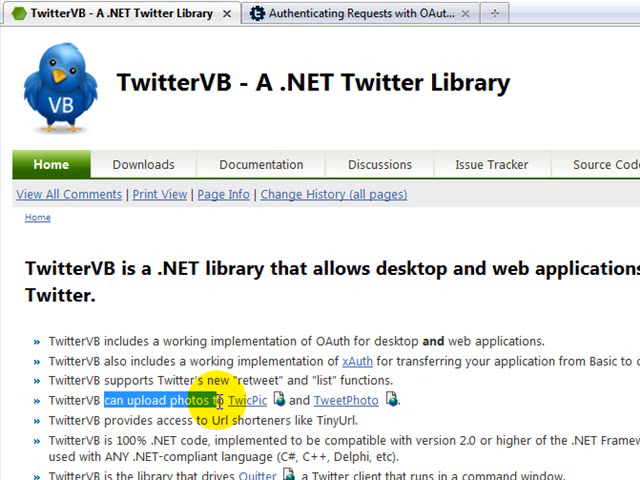
pyautogui.moveTo(597, 397)
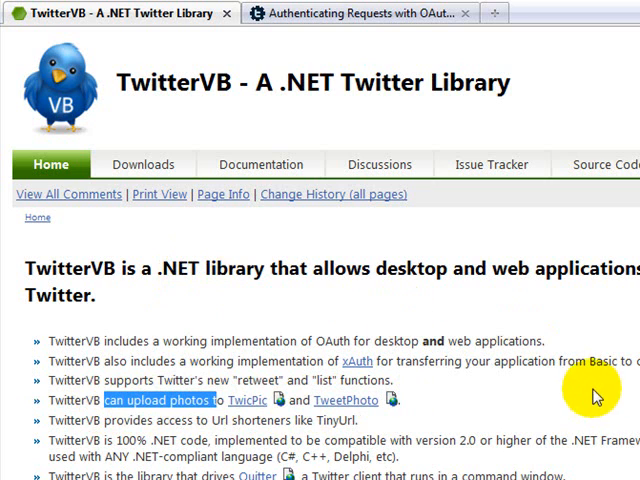
pyautogui.moveTo(600, 405)
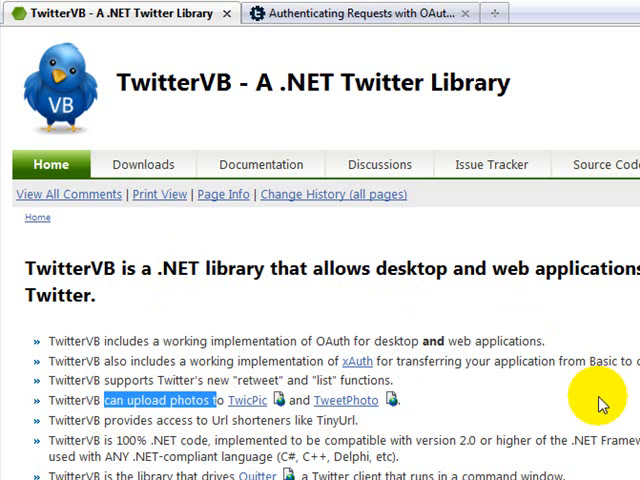
pyautogui.moveTo(592, 410)
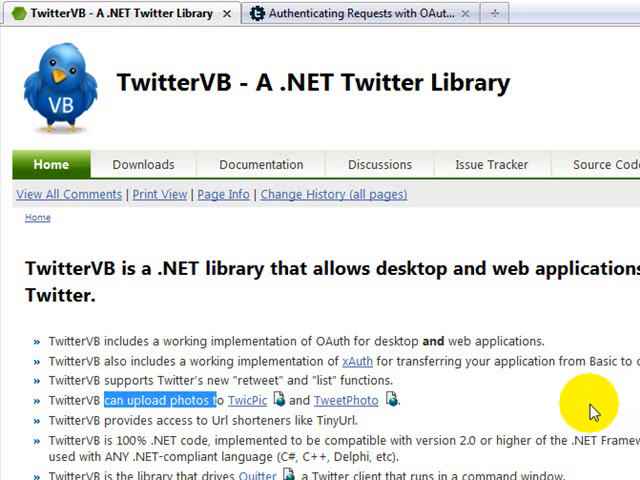